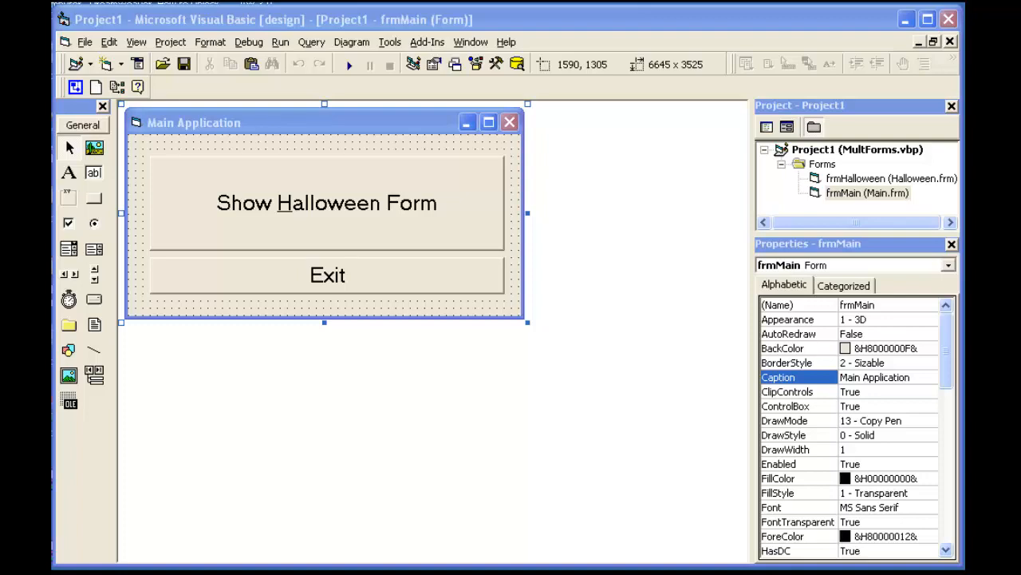
- Run the project and open and close the Halloween form from the main window twice
{"action": "left_click", "coordinate": [349, 64]}
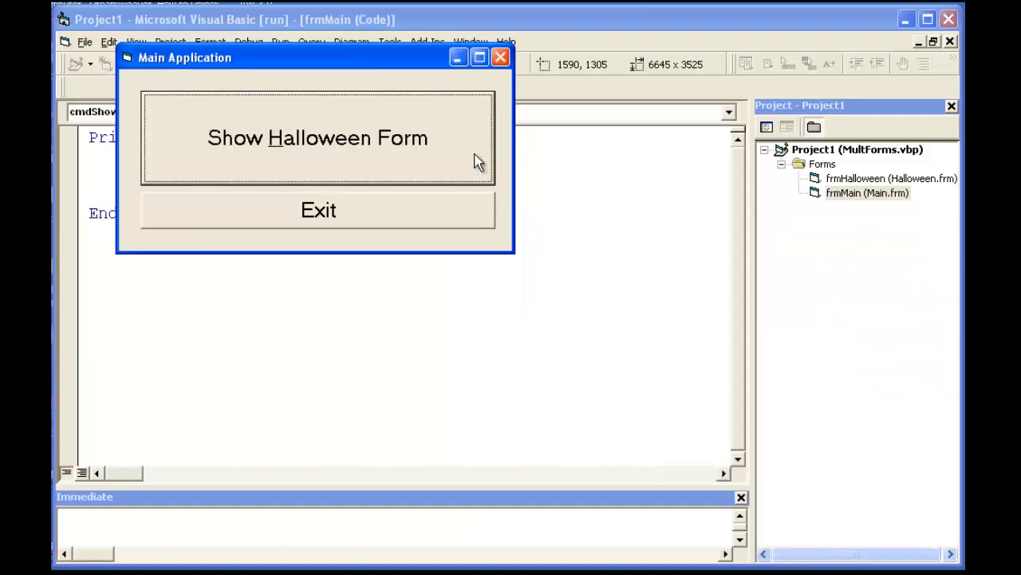
{"action": "mouse_move", "coordinate": [423, 151]}
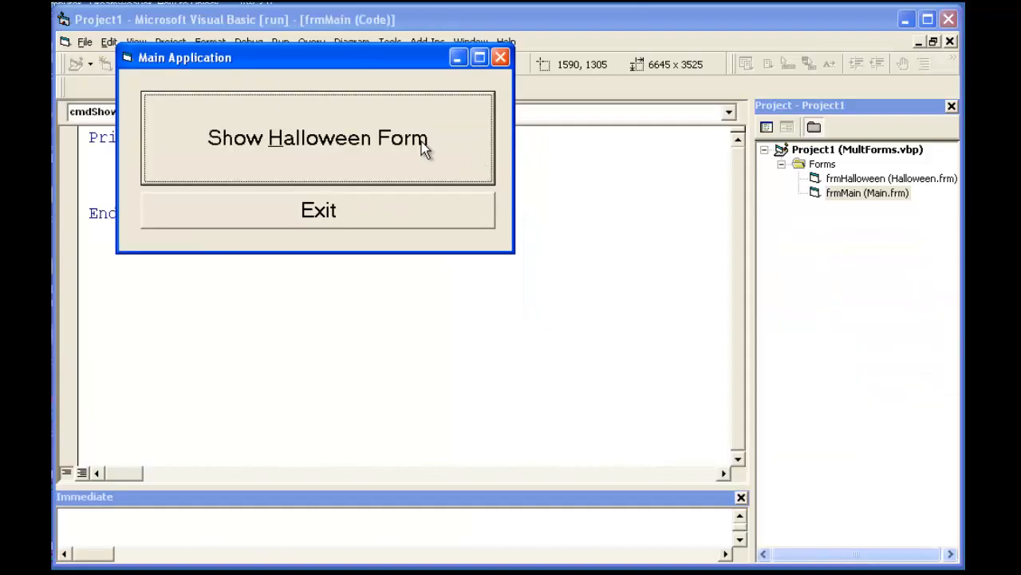
{"action": "left_click", "coordinate": [318, 137]}
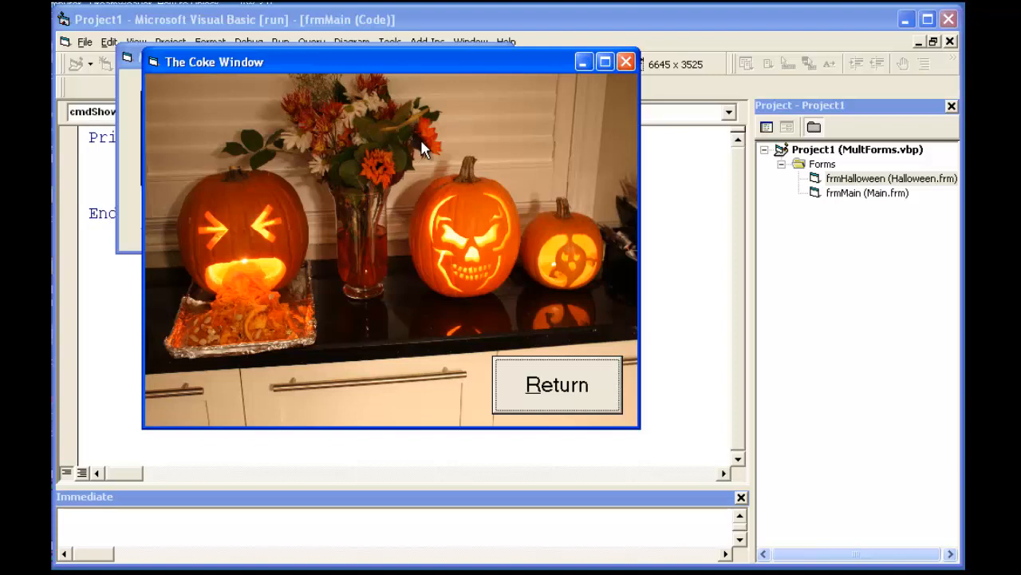
{"action": "left_click", "coordinate": [557, 385]}
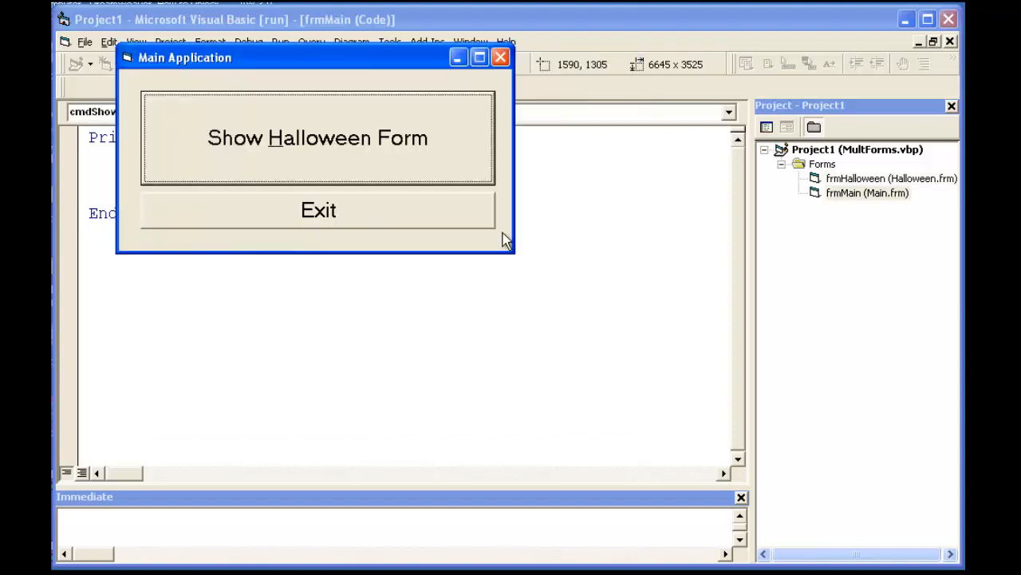
{"action": "mouse_move", "coordinate": [350, 119]}
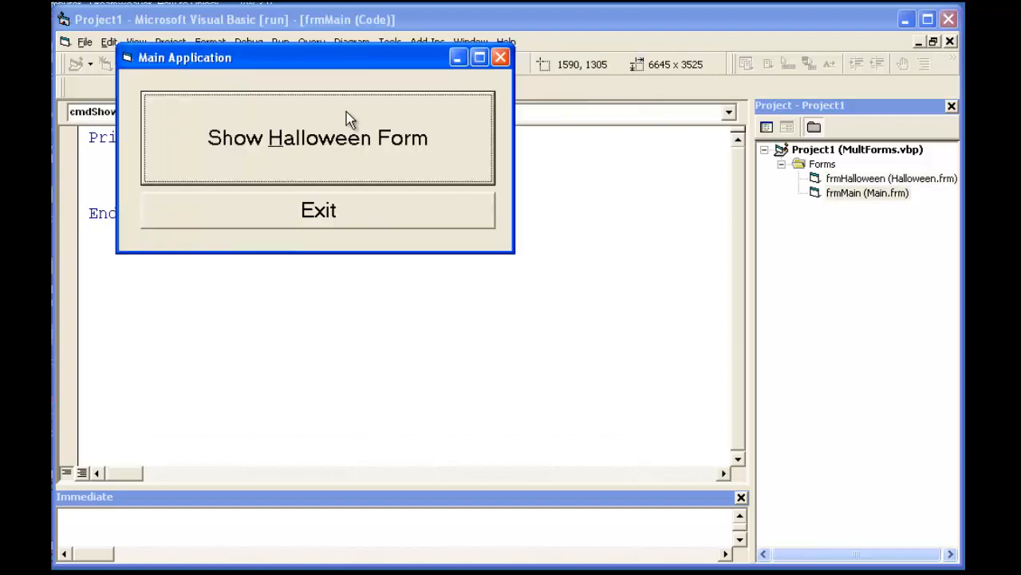
{"action": "mouse_move", "coordinate": [350, 152]}
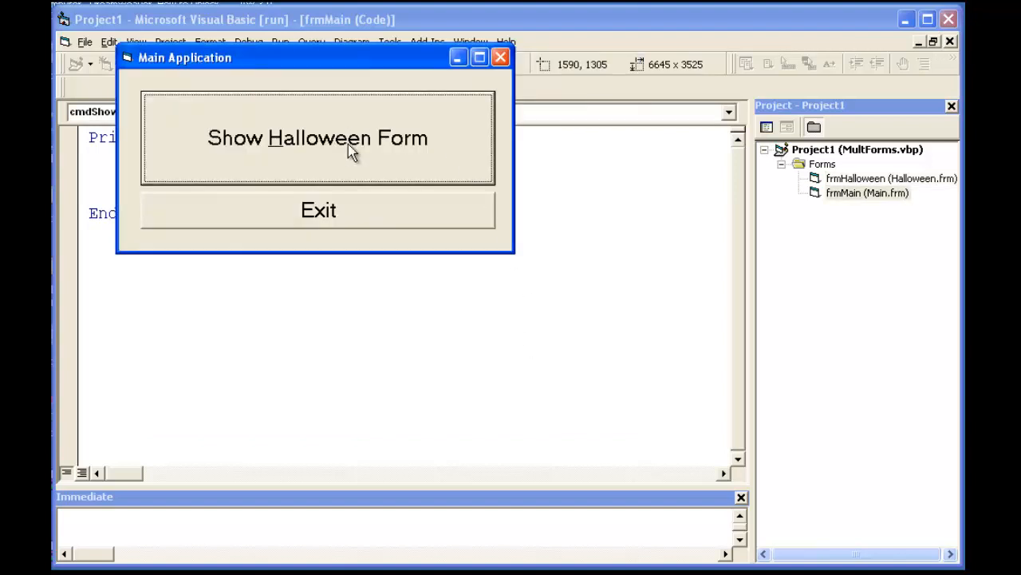
{"action": "left_click", "coordinate": [317, 137]}
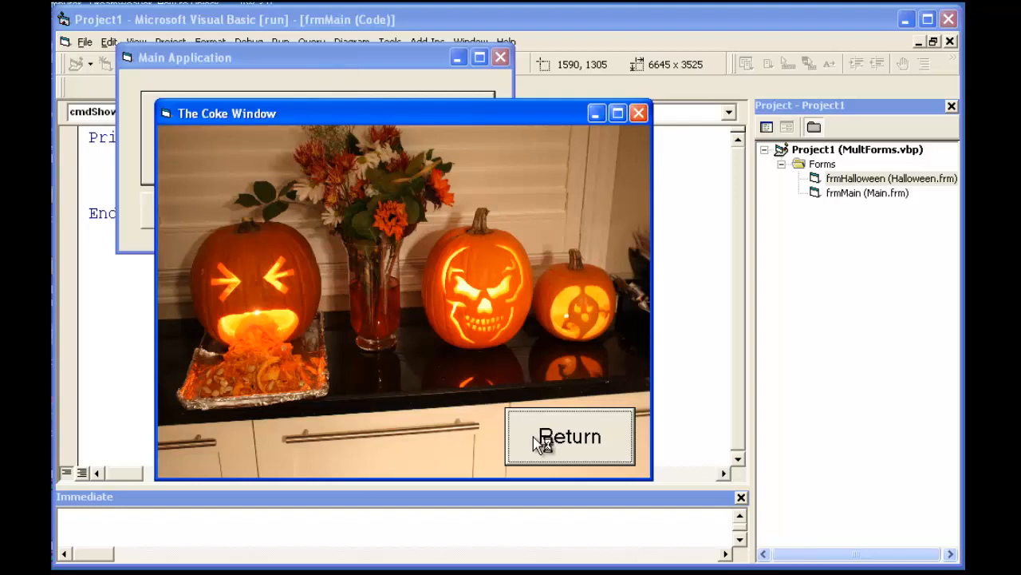
{"action": "mouse_move", "coordinate": [535, 444]}
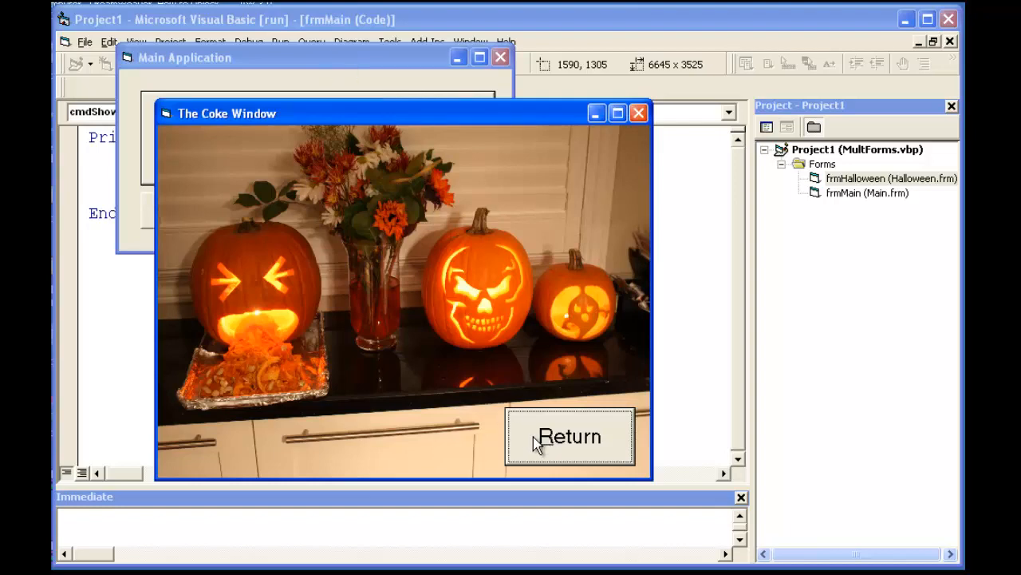
{"action": "left_click", "coordinate": [570, 437]}
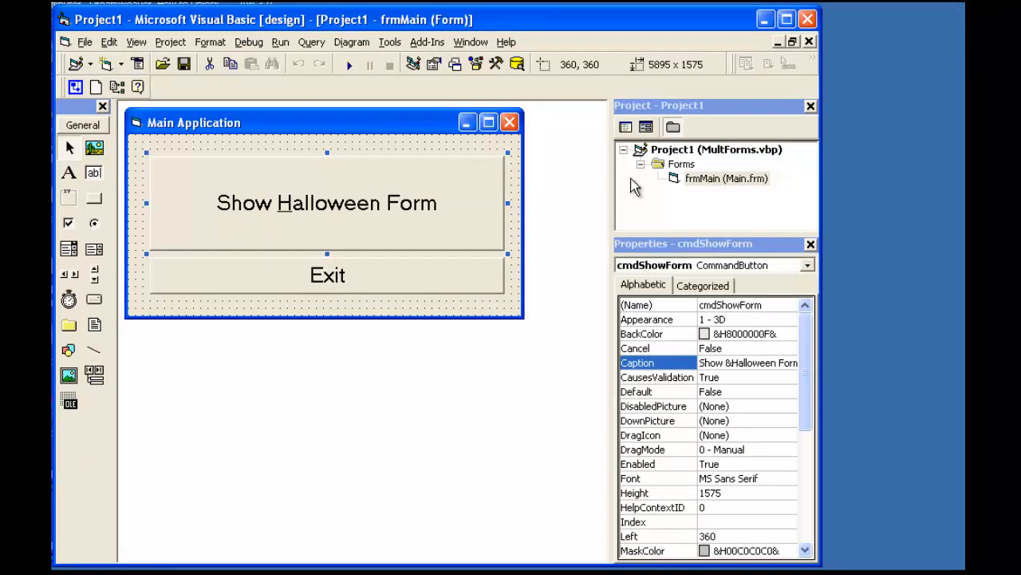
- Add Halloween.frm to the project through the Project Explorer's Add File option
{"action": "left_click", "coordinate": [727, 178]}
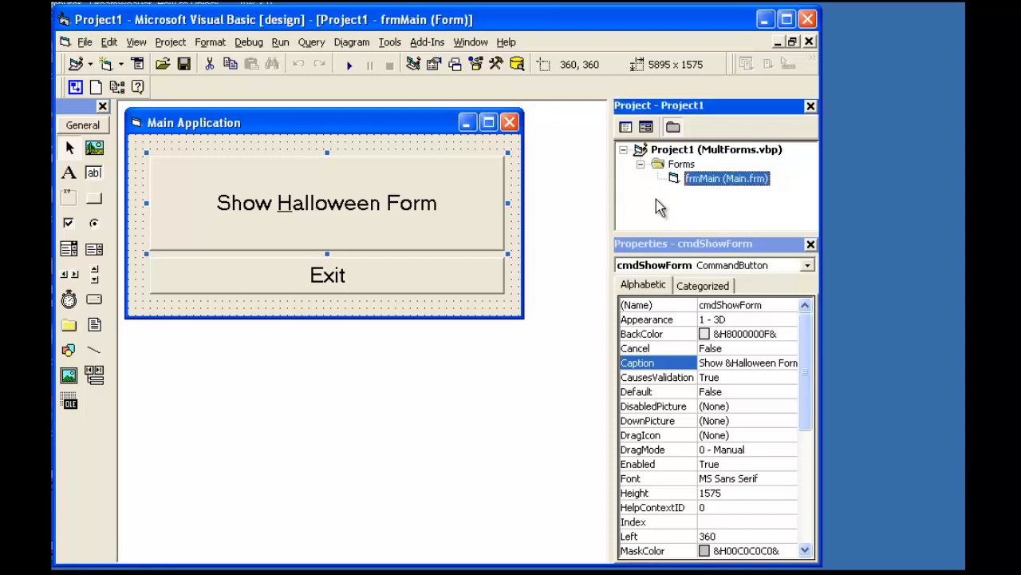
{"action": "right_click", "coordinate": [726, 178]}
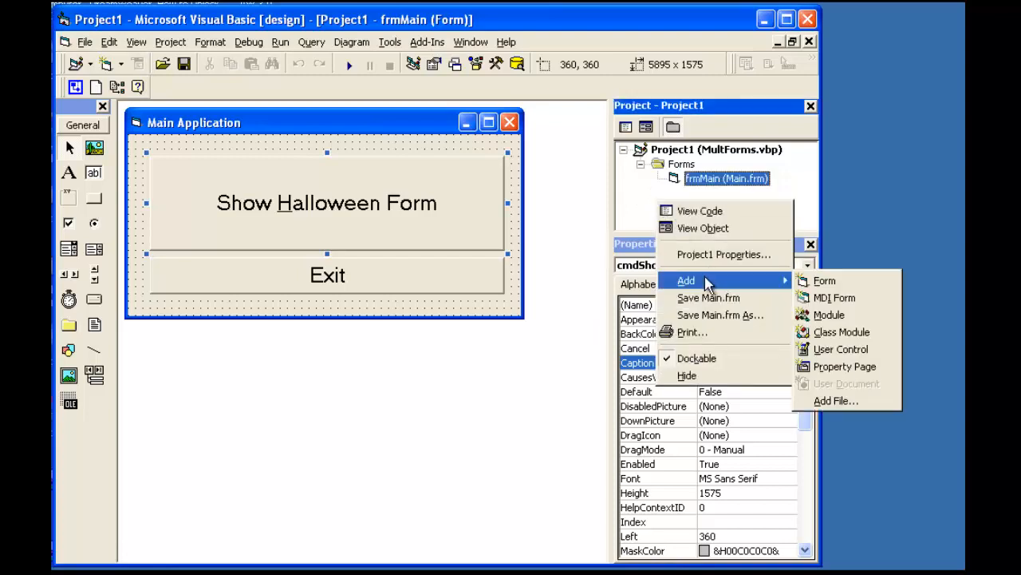
{"action": "left_click", "coordinate": [835, 401]}
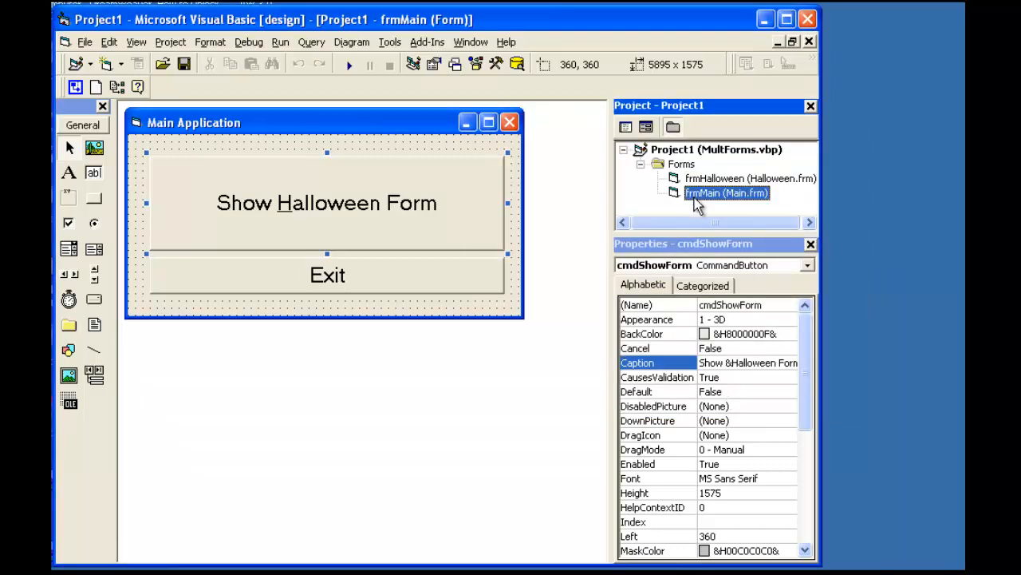
{"action": "mouse_move", "coordinate": [708, 205]}
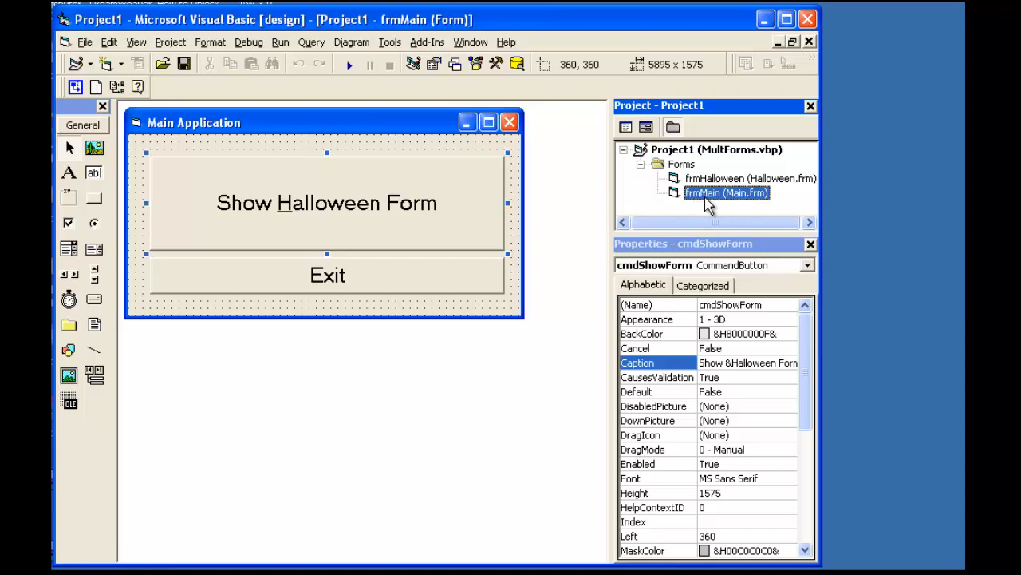
{"action": "mouse_move", "coordinate": [738, 191]}
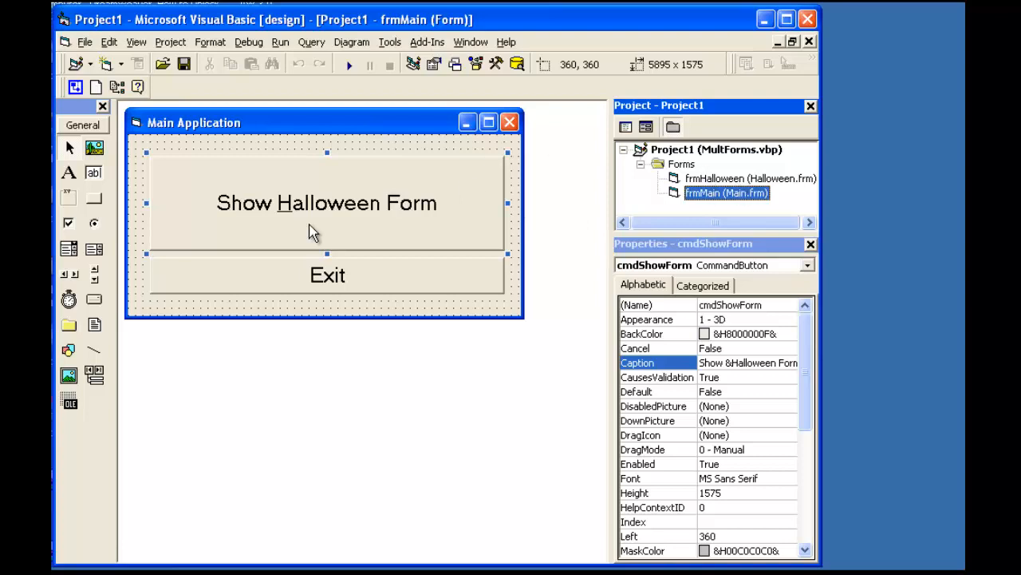
- Put frmHalloween.Show in cmdShowForm_Click and run the project
{"action": "double_click", "coordinate": [327, 202]}
{"action": "type", "text": "frmHalloween.Show"}
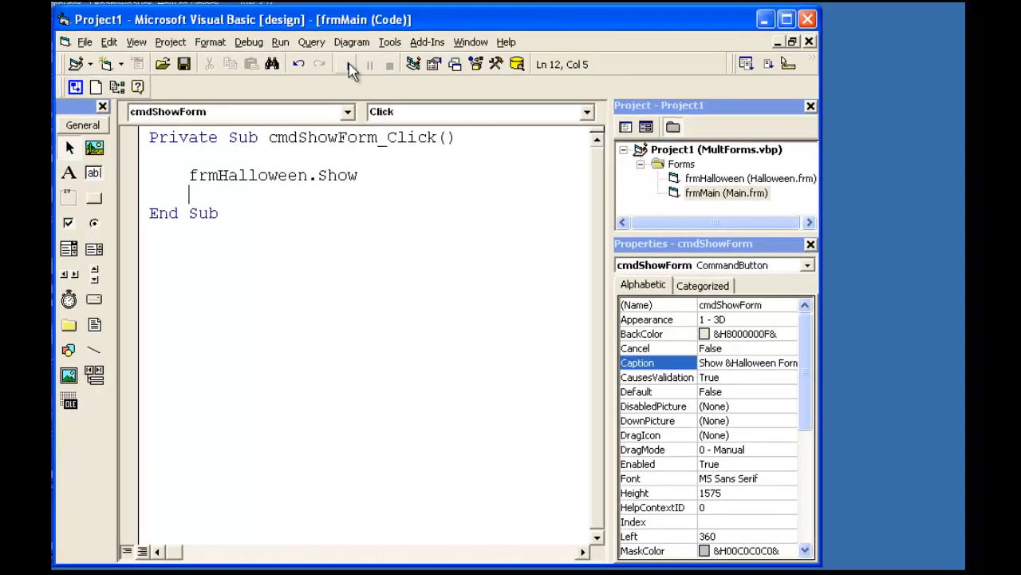
{"action": "left_click", "coordinate": [352, 65]}
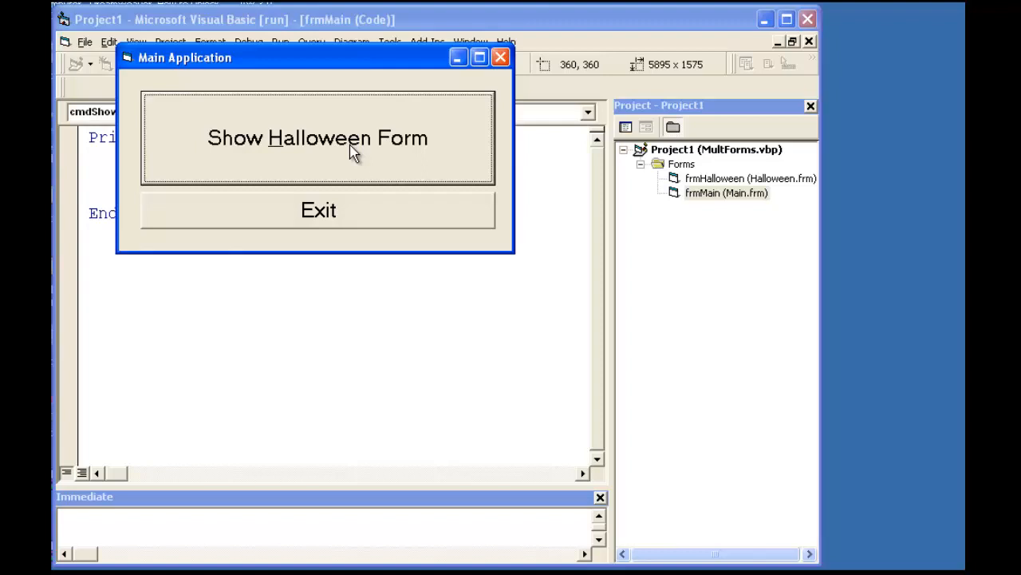
- In the running app, open the Halloween pumpkin window with Show Halloween Form
{"action": "left_click", "coordinate": [317, 137]}
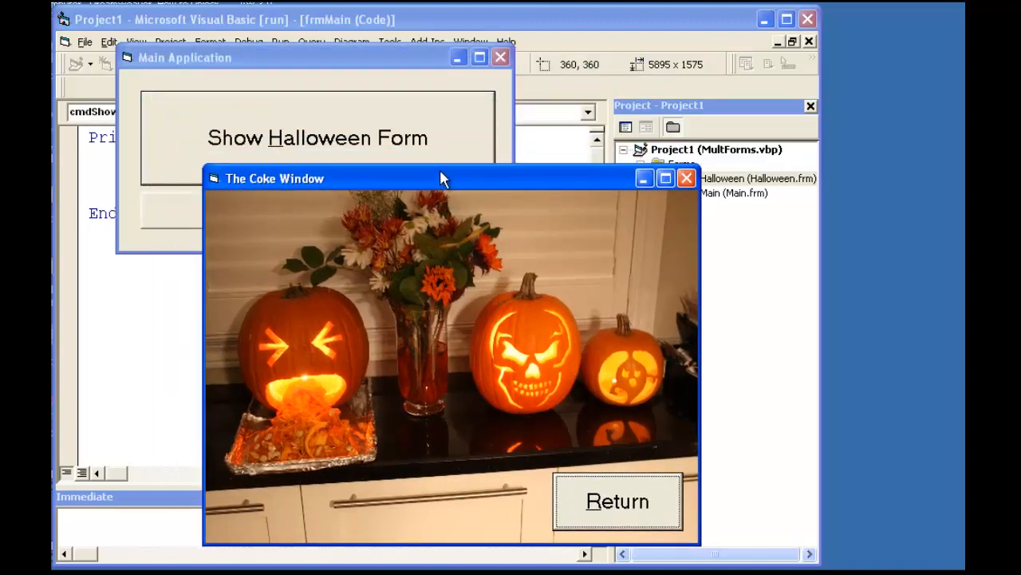
{"action": "mouse_move", "coordinate": [327, 64]}
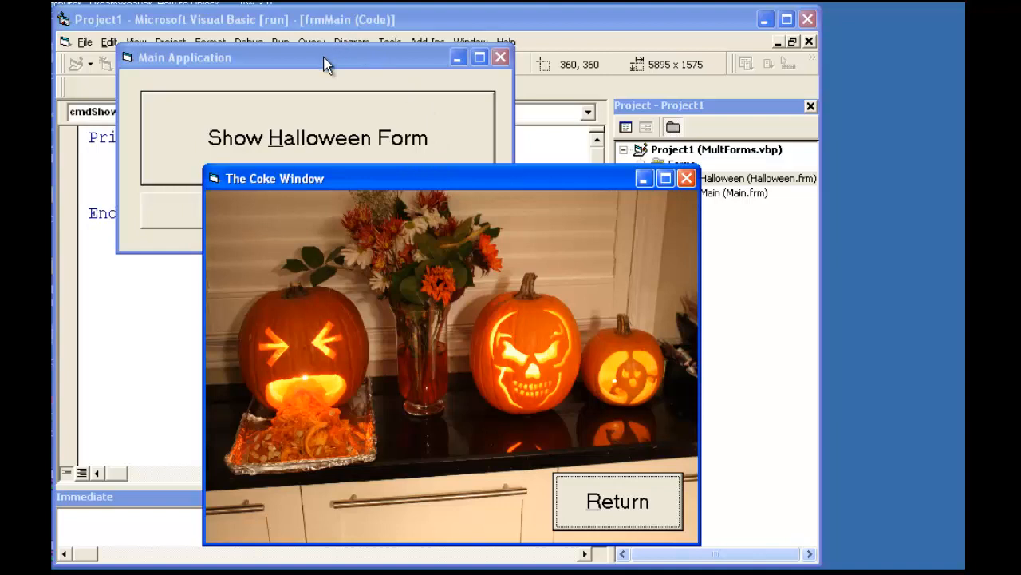
{"action": "mouse_move", "coordinate": [603, 188]}
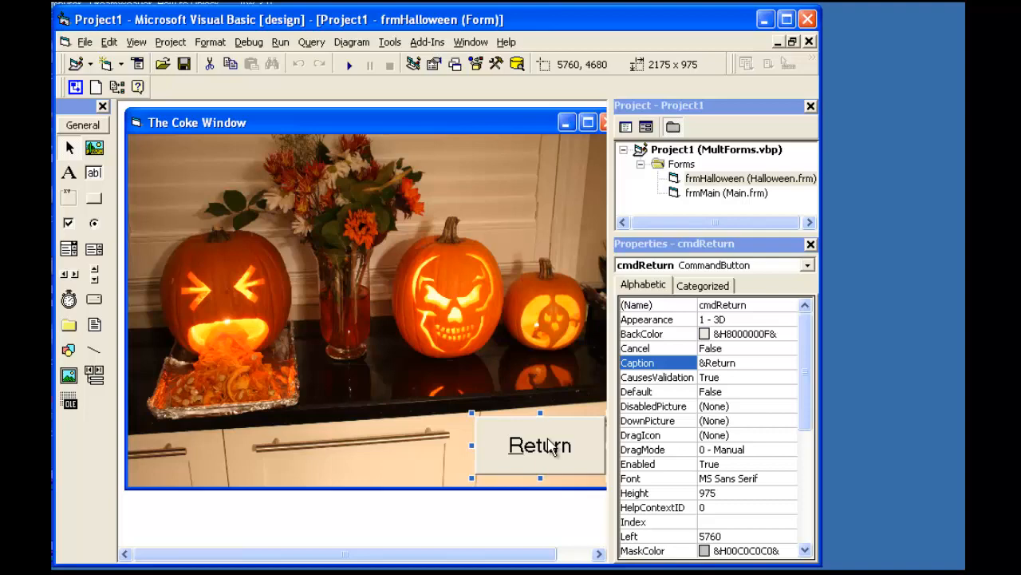
- Put 'Unload frmHalloween' in cmdReturn_Click and run the project
{"action": "double_click", "coordinate": [539, 444]}
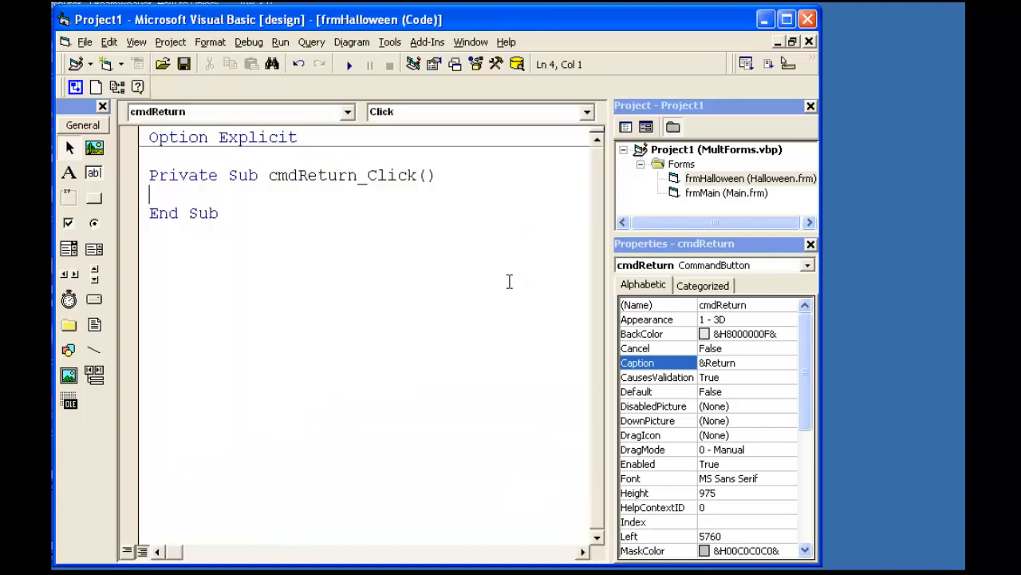
{"action": "type", "text": "Unload frmHalloween"}
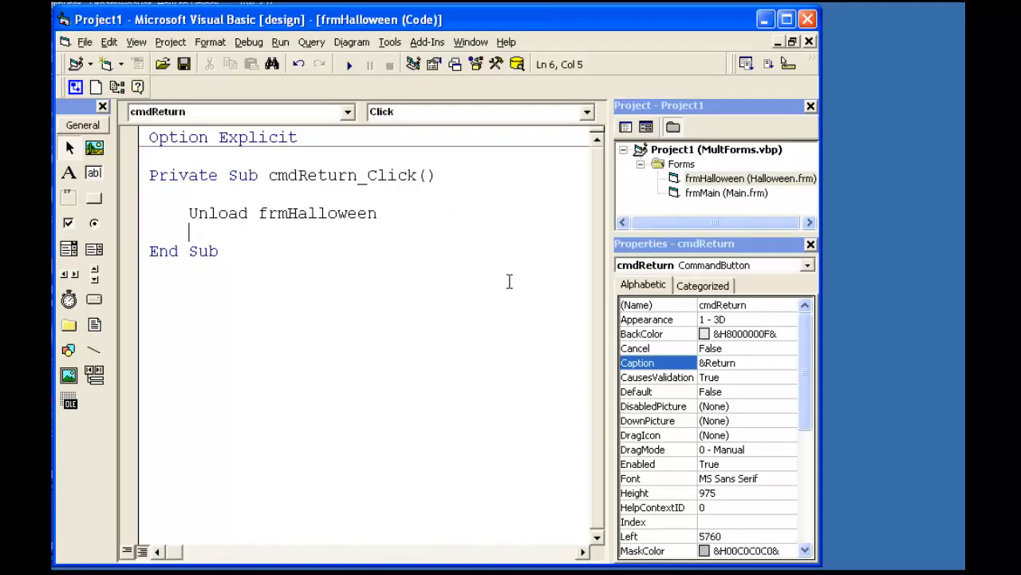
{"action": "left_click", "coordinate": [349, 64]}
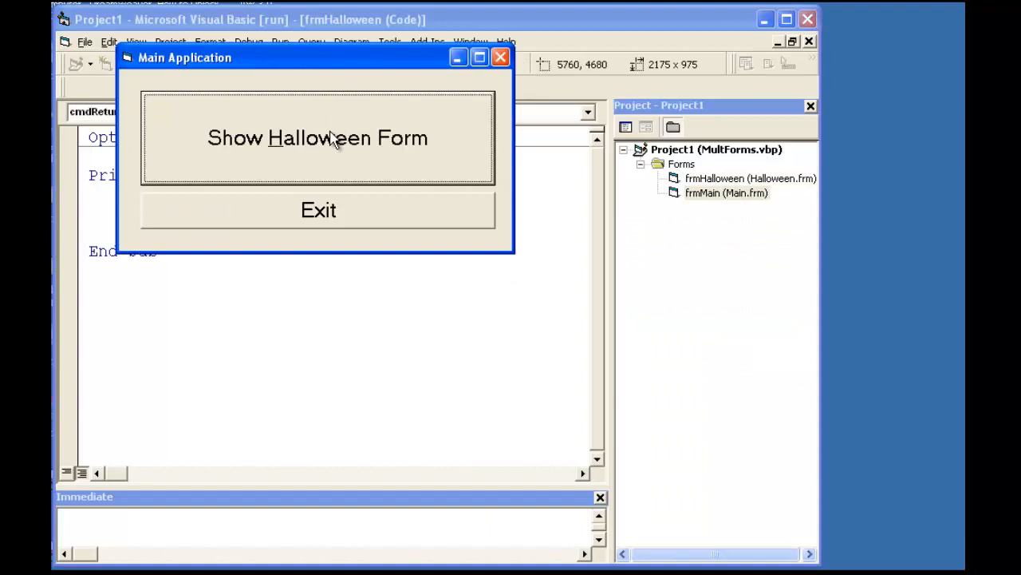
- Open the Halloween window, close it with Return, reopen it, then bring the main window forward
{"action": "left_click", "coordinate": [318, 137]}
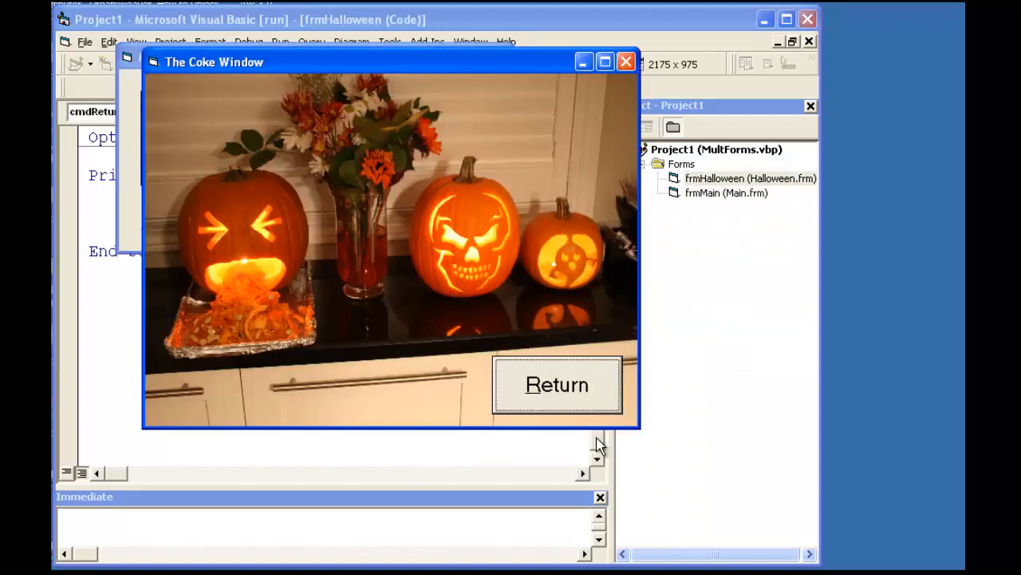
{"action": "left_click", "coordinate": [556, 385]}
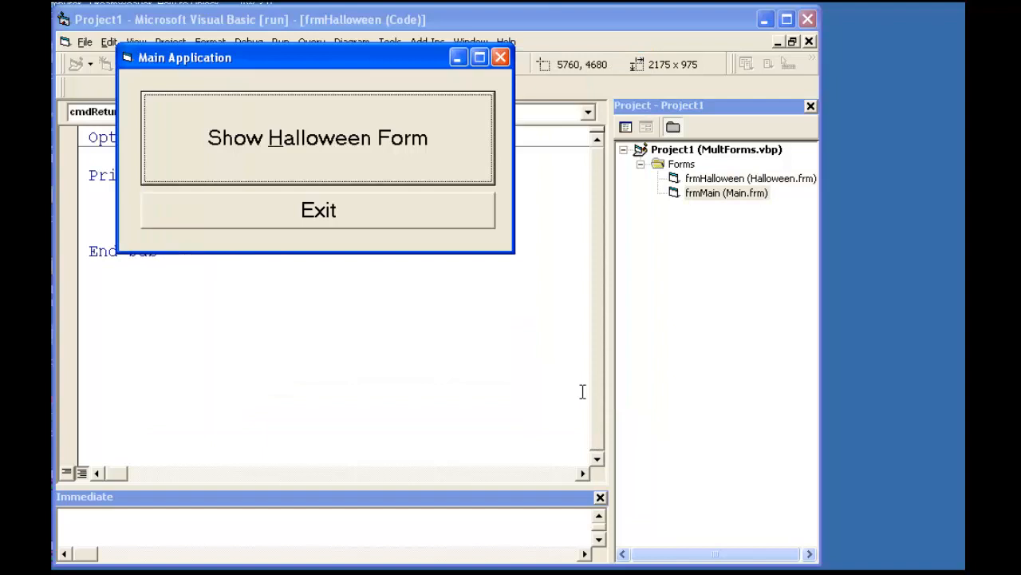
{"action": "left_click", "coordinate": [316, 138]}
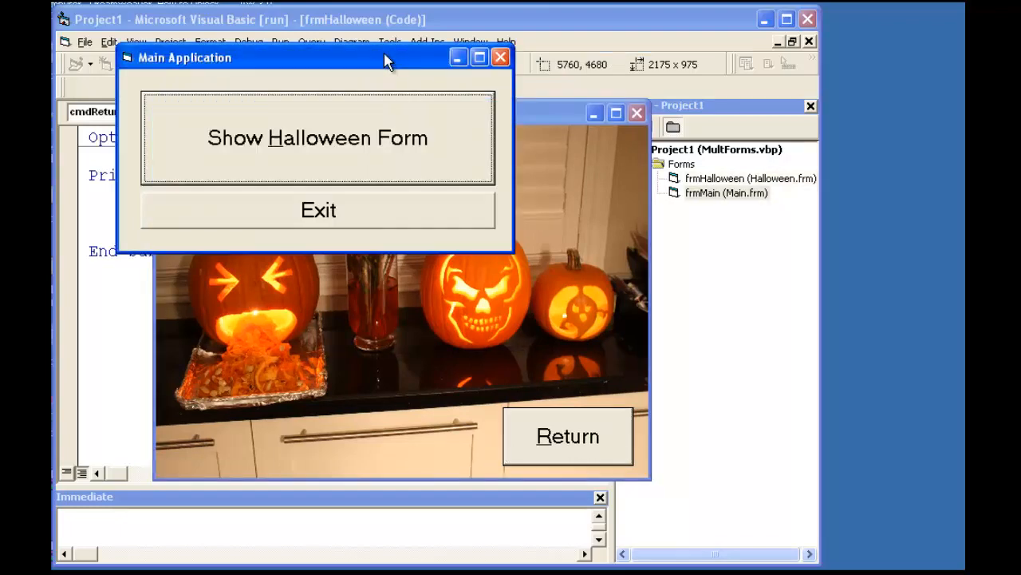
{"action": "left_click", "coordinate": [567, 435]}
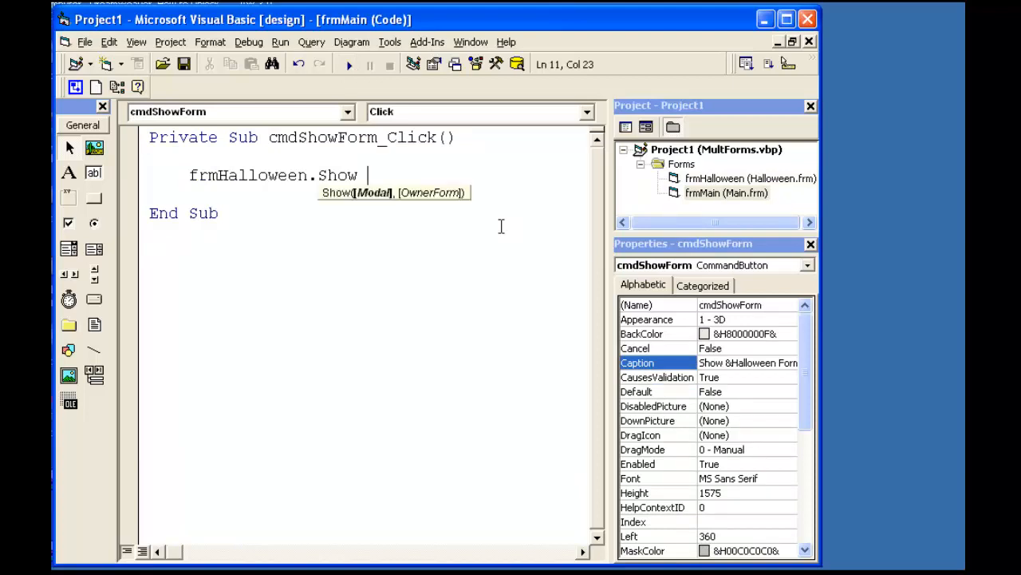
- Show frmHalloween with vbModal, then test opening and returning from it and exit
{"action": "type", "text": "vbModal"}
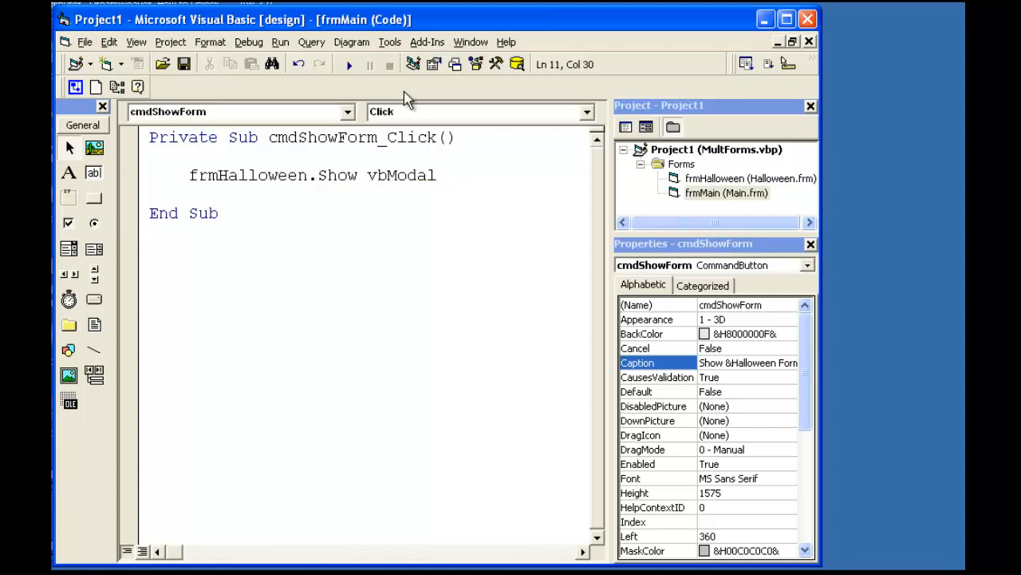
{"action": "left_click", "coordinate": [349, 64]}
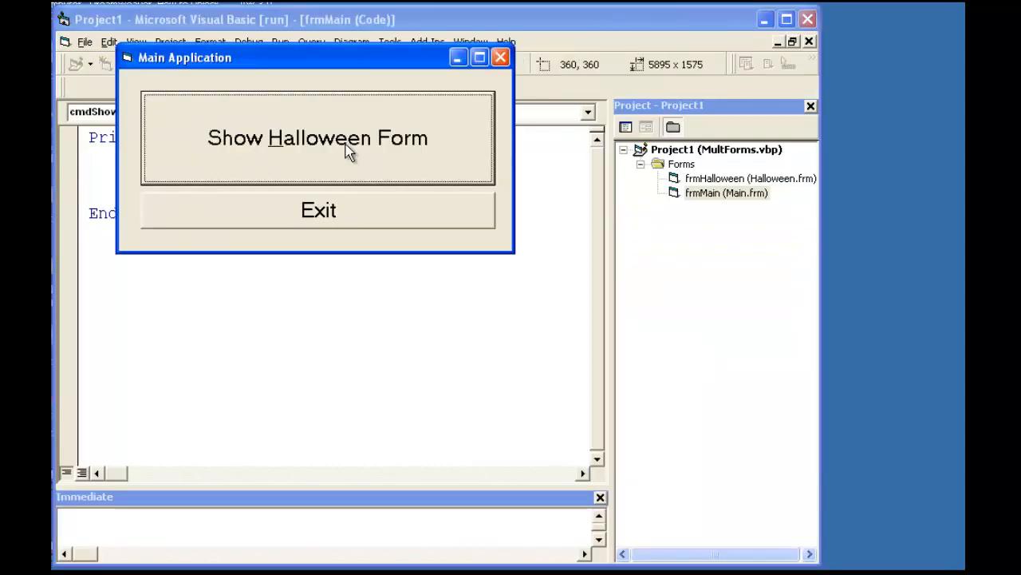
{"action": "left_click", "coordinate": [317, 137]}
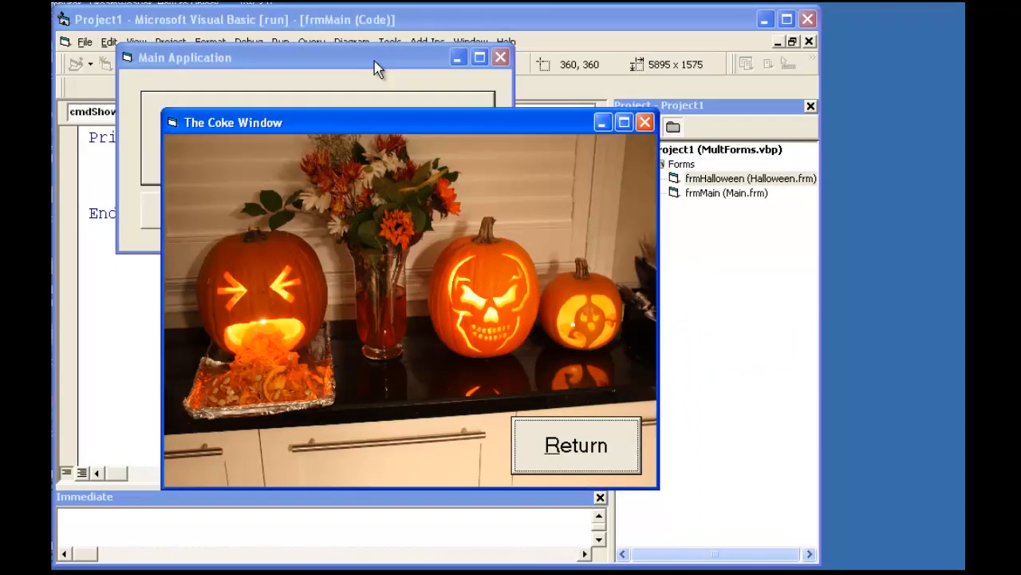
{"action": "mouse_move", "coordinate": [383, 101]}
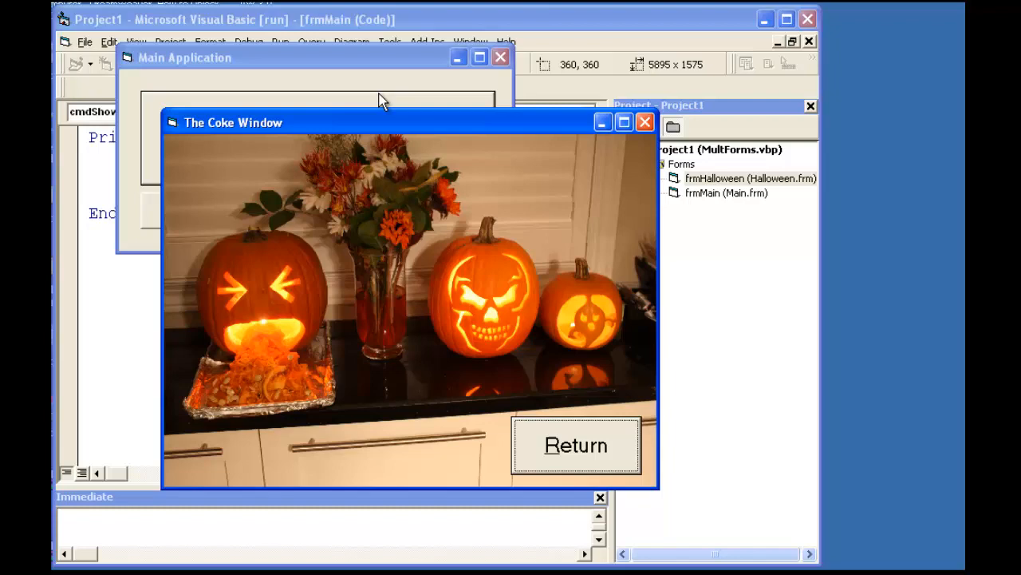
{"action": "left_click", "coordinate": [576, 445]}
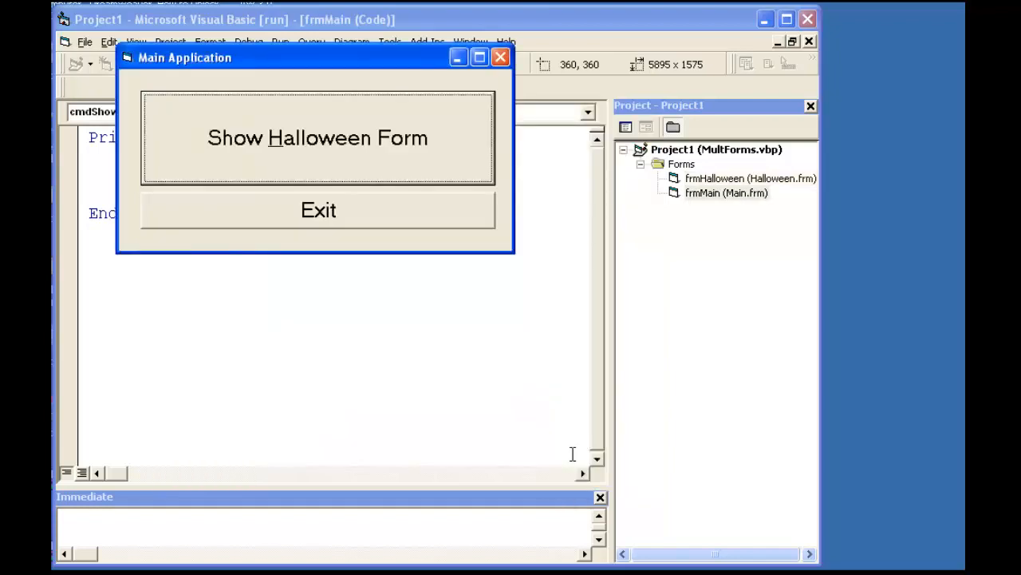
{"action": "left_click", "coordinate": [317, 210]}
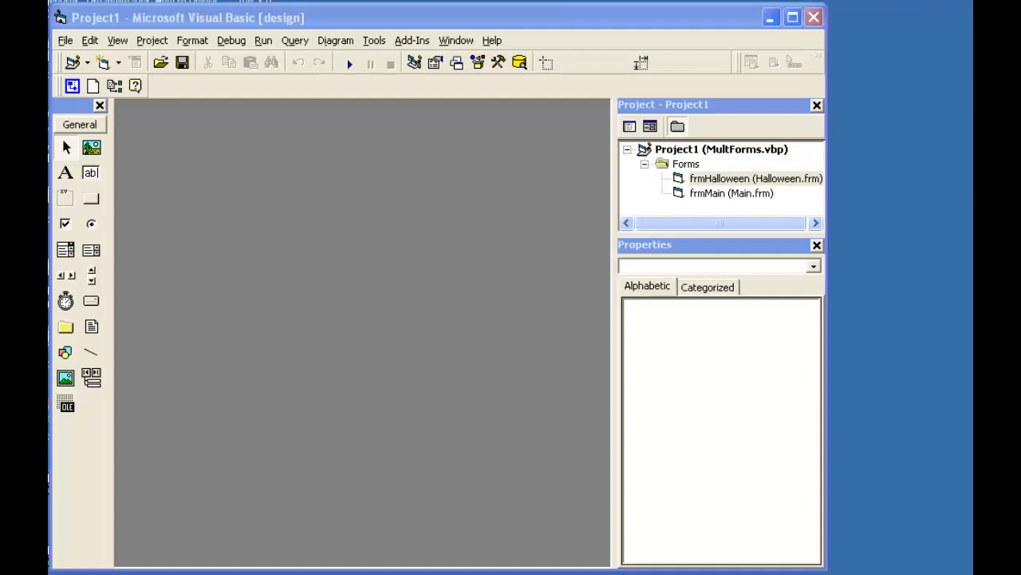
- Remove frmHalloween from the project and run, triggering 'Must have startup form or Sub Main()'
{"action": "left_click", "coordinate": [754, 178]}
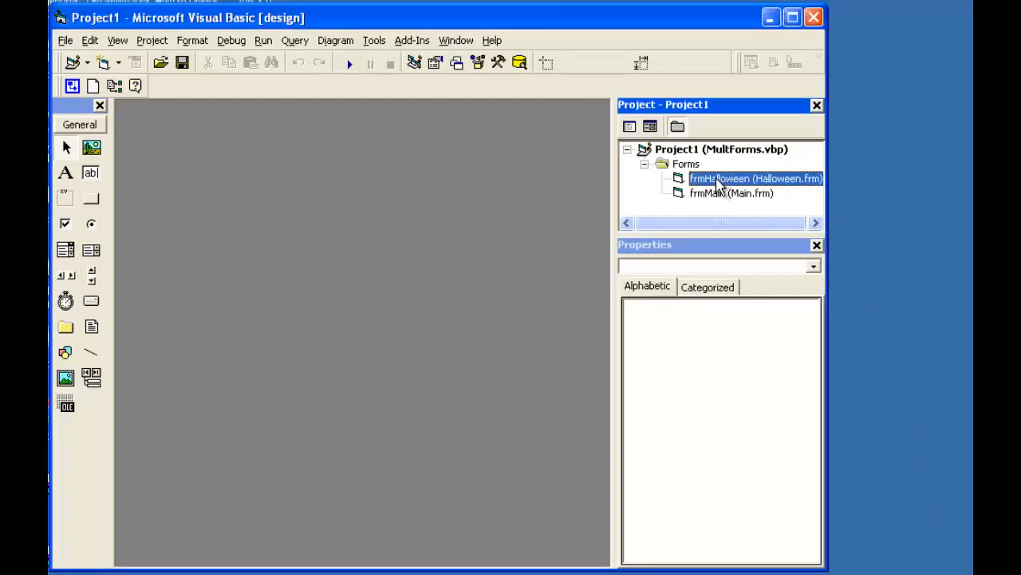
{"action": "left_click", "coordinate": [731, 193]}
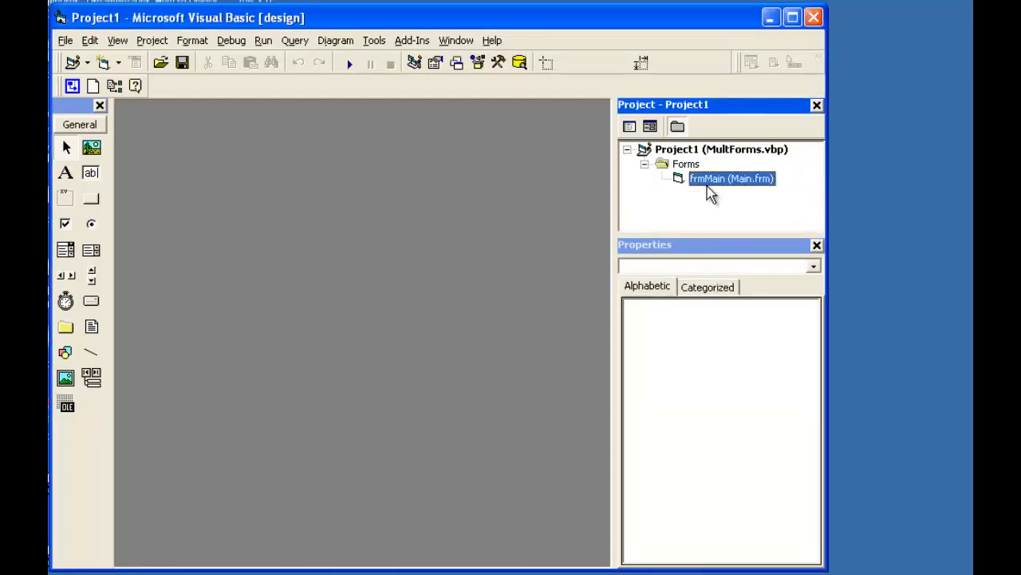
{"action": "left_click", "coordinate": [721, 150]}
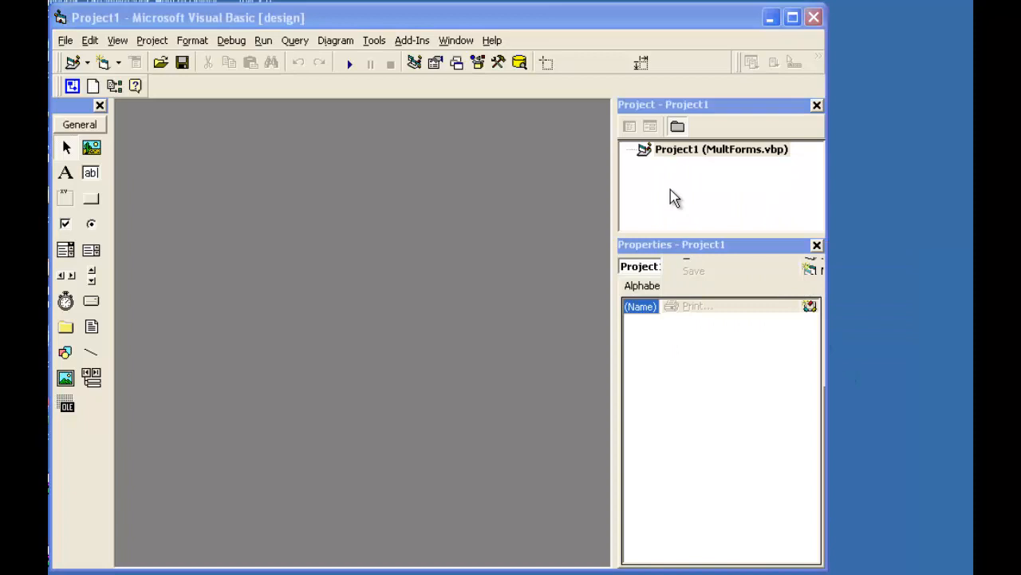
{"action": "left_click", "coordinate": [721, 149]}
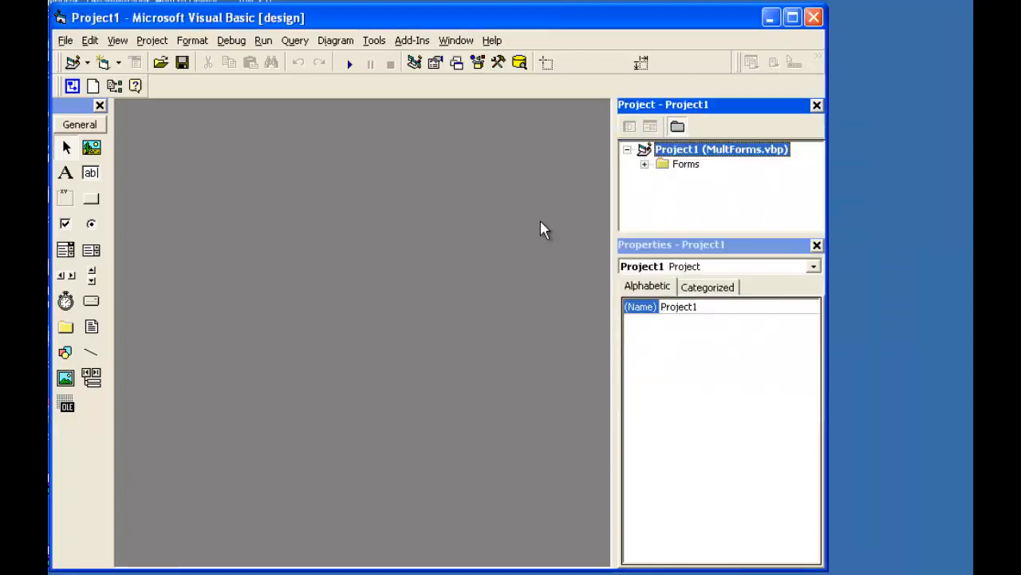
{"action": "left_click", "coordinate": [348, 63]}
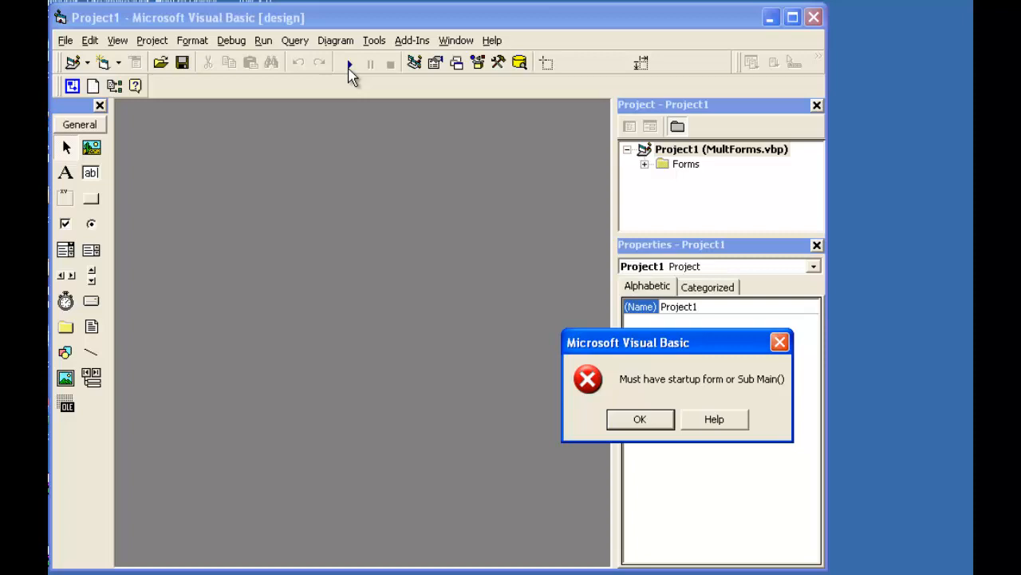
{"action": "mouse_move", "coordinate": [566, 401]}
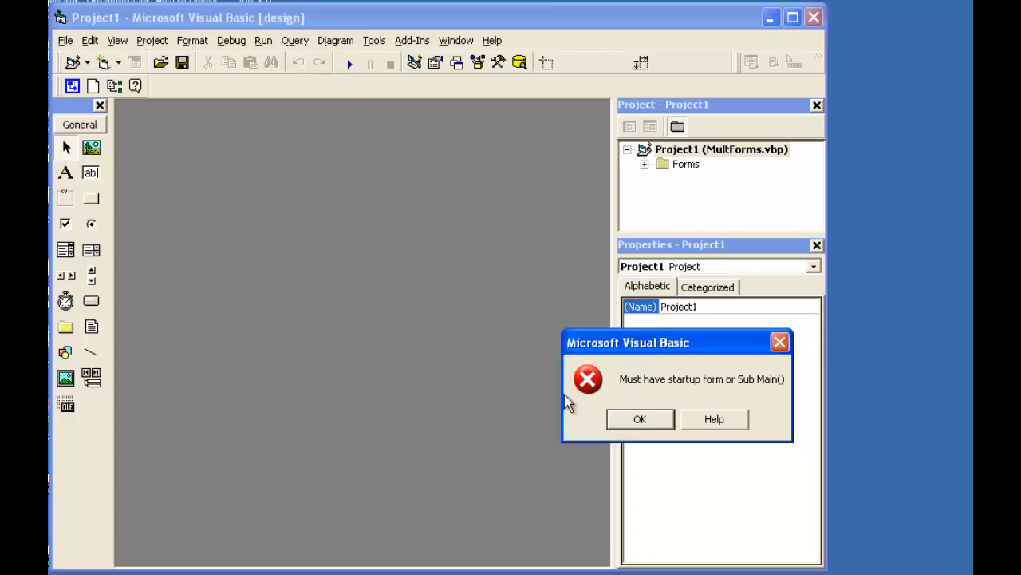
- Dismiss the error and set Startup Object to frmMain in Project Properties
{"action": "left_click", "coordinate": [639, 419]}
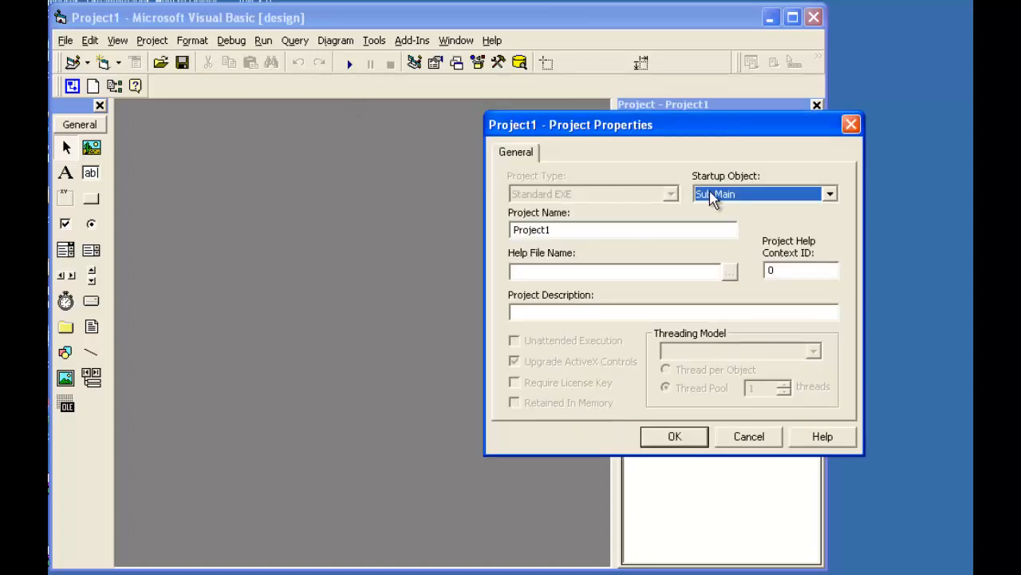
{"action": "left_click", "coordinate": [829, 193]}
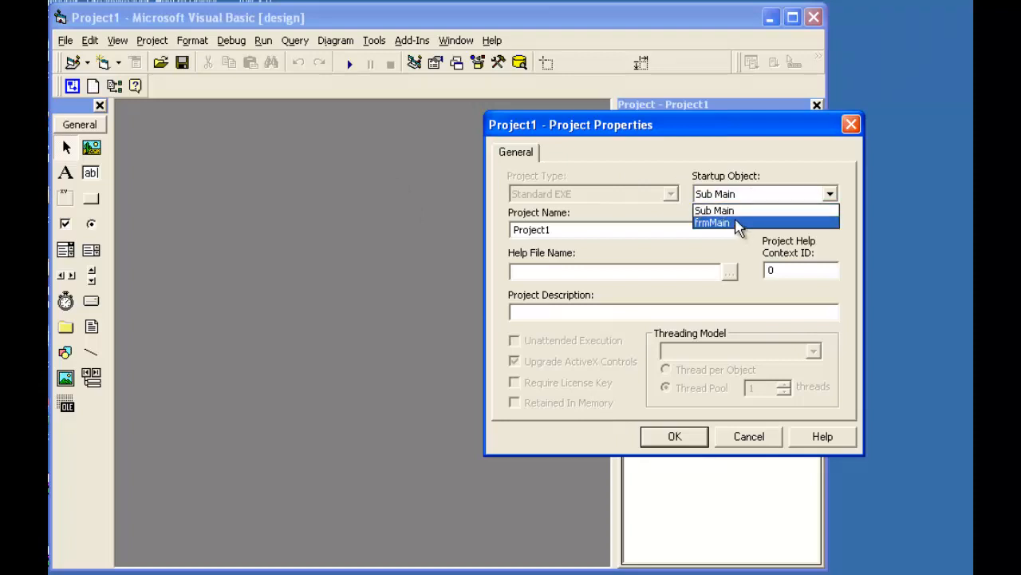
{"action": "left_click", "coordinate": [711, 223]}
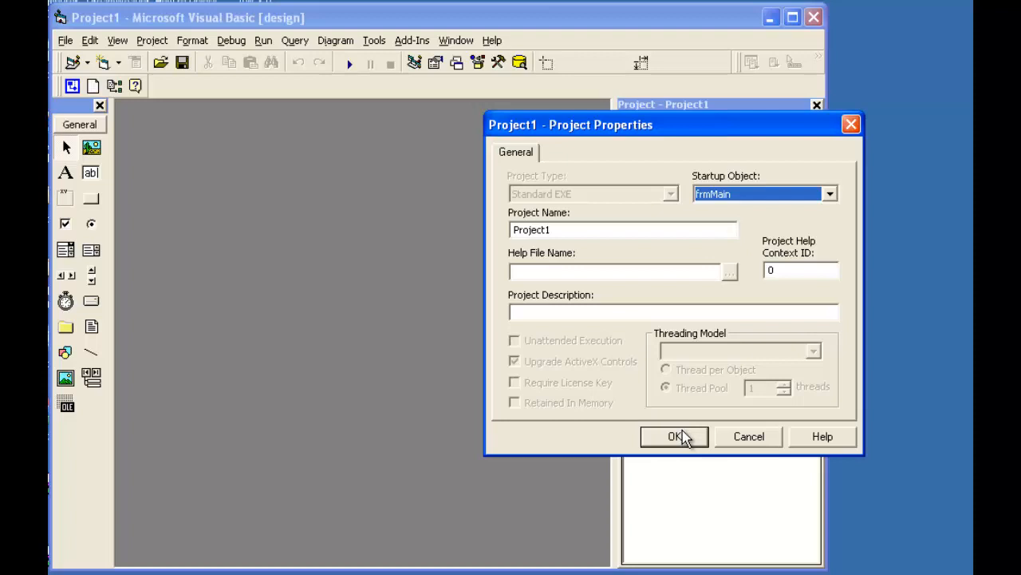
{"action": "left_click", "coordinate": [674, 436]}
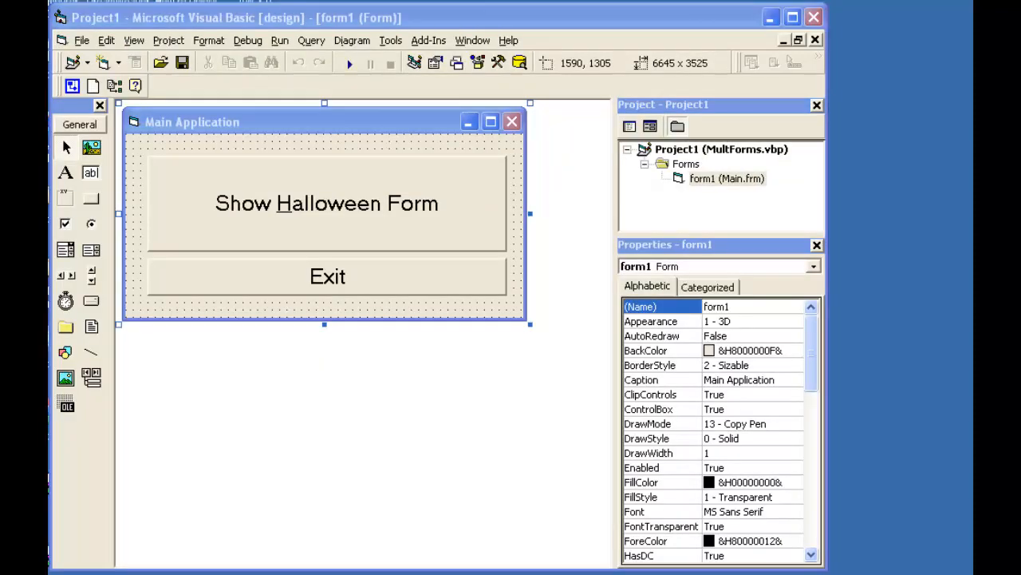
{"action": "mouse_move", "coordinate": [599, 302]}
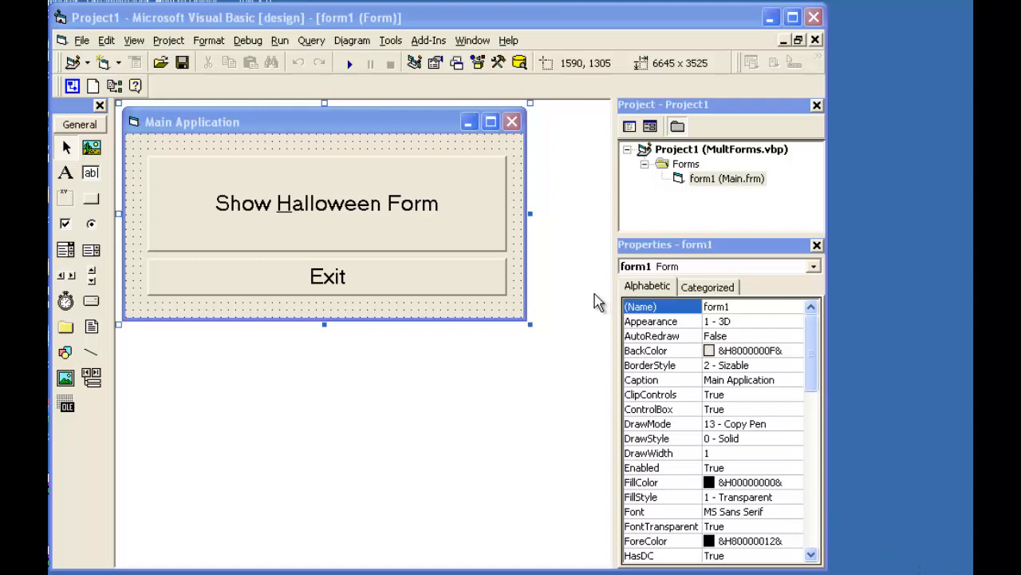
- Add Oops.frm via Add File and dismiss the name-already-in-use load errors
{"action": "right_click", "coordinate": [727, 178]}
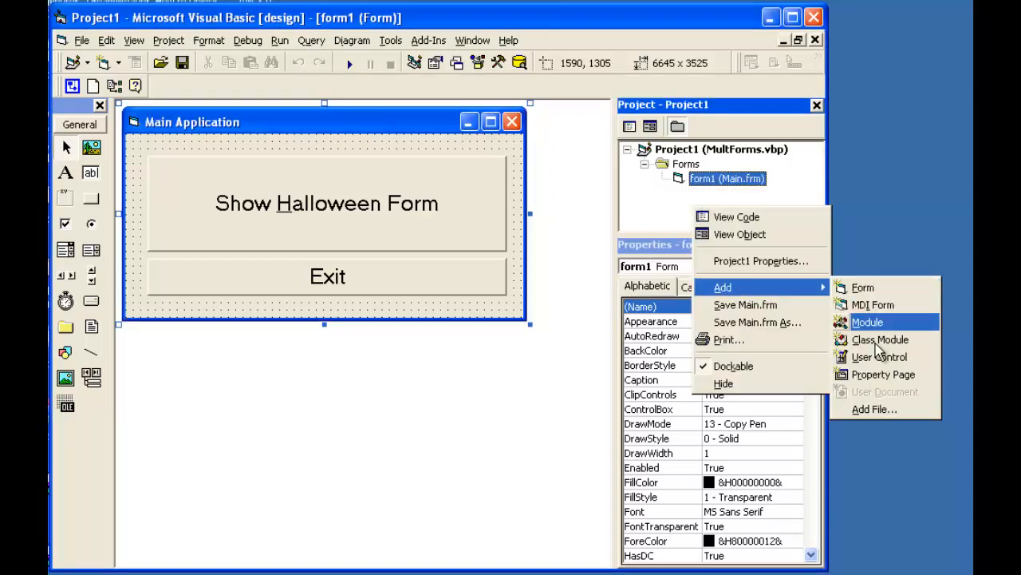
{"action": "left_click", "coordinate": [874, 408]}
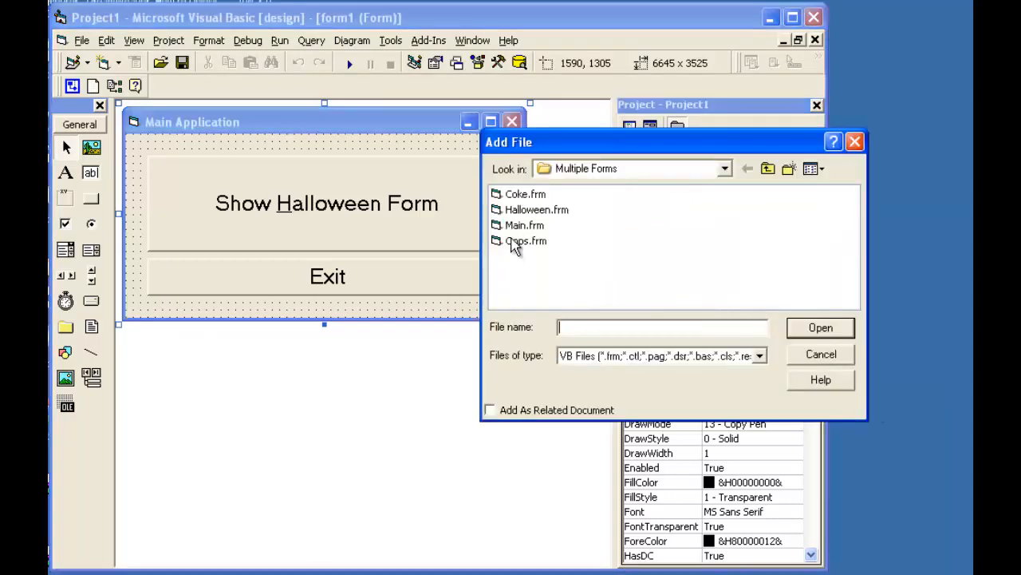
{"action": "left_click", "coordinate": [821, 327]}
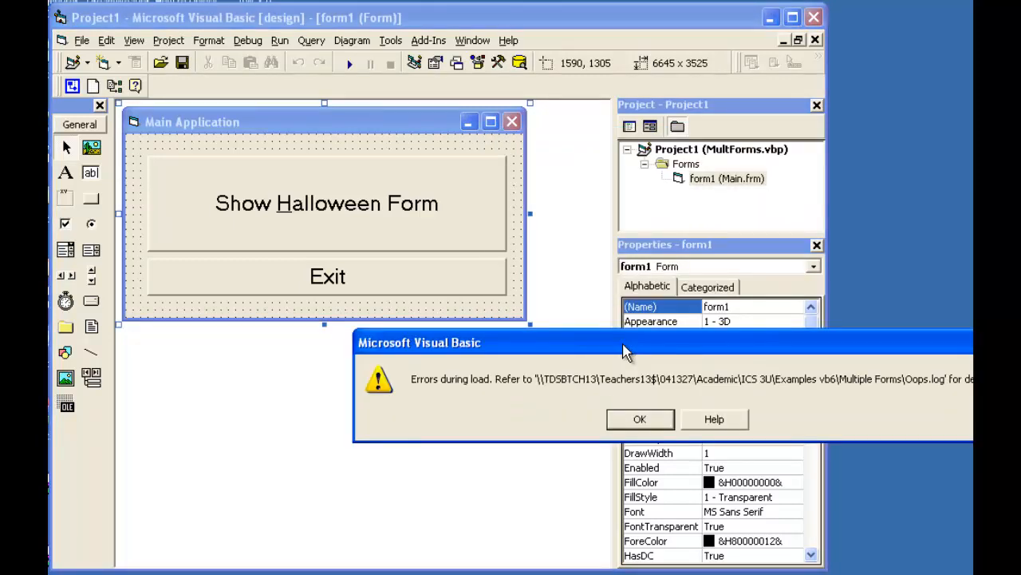
{"action": "left_click", "coordinate": [639, 419]}
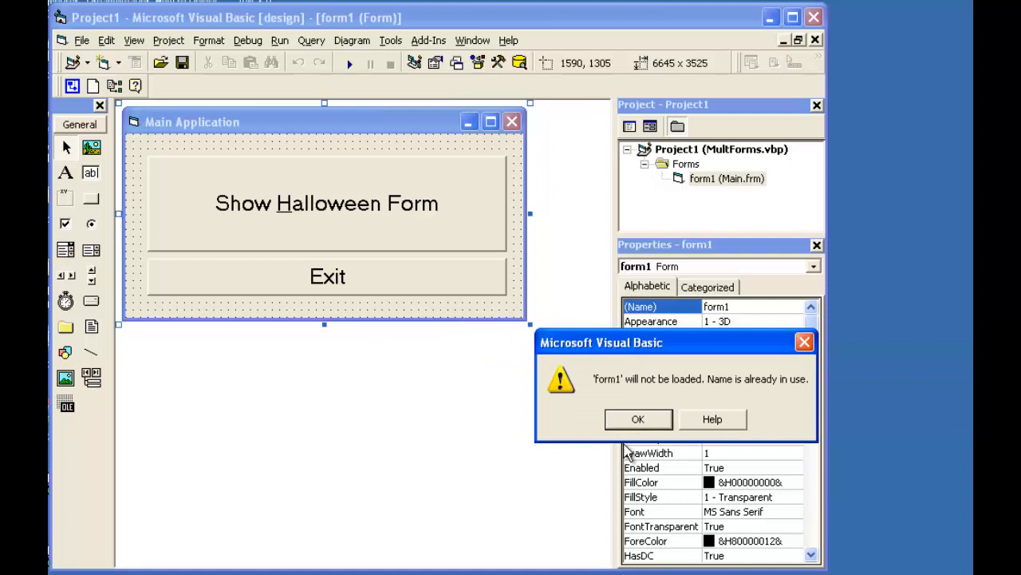
{"action": "mouse_move", "coordinate": [602, 411]}
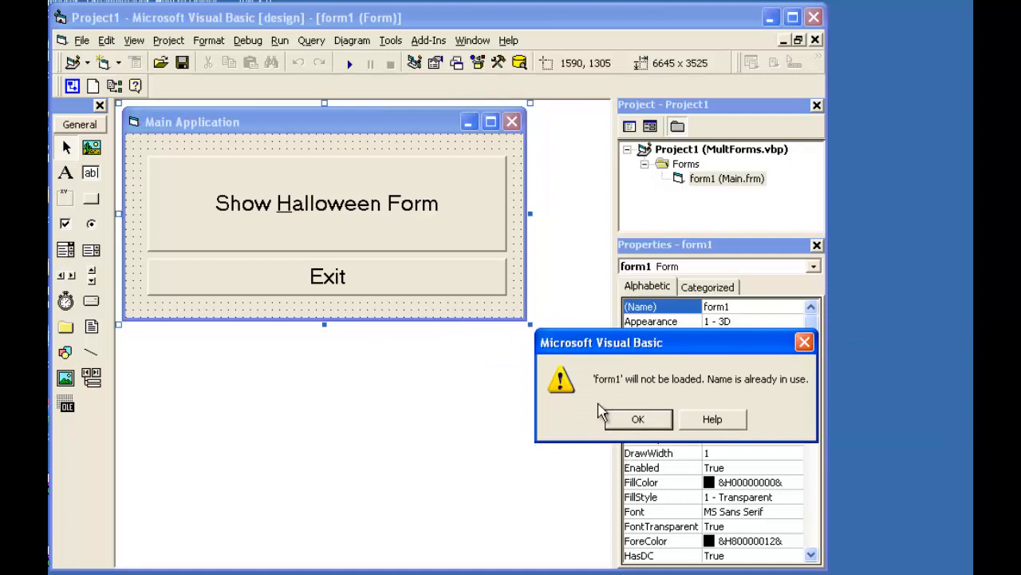
{"action": "mouse_move", "coordinate": [801, 392]}
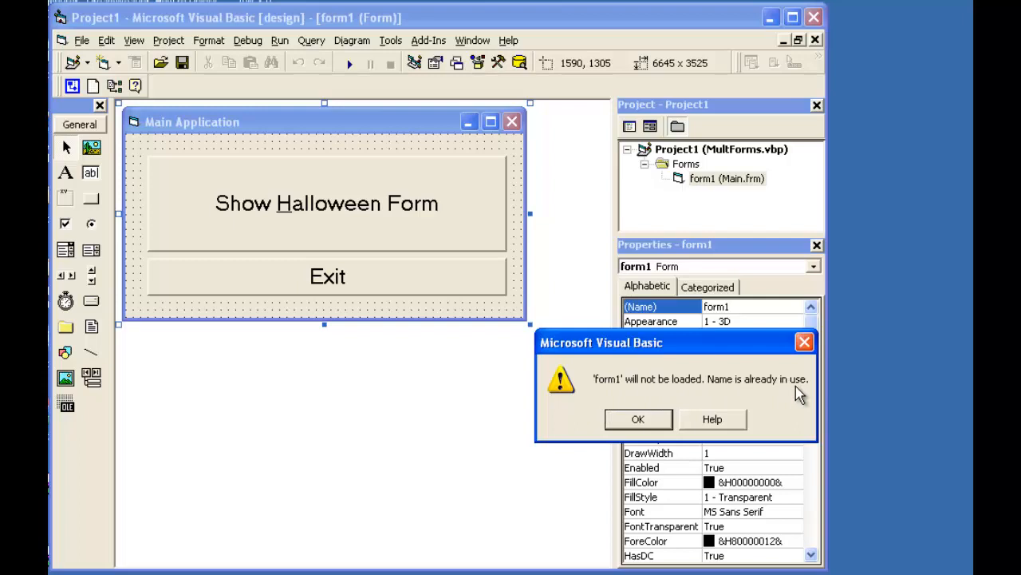
{"action": "mouse_move", "coordinate": [708, 203]}
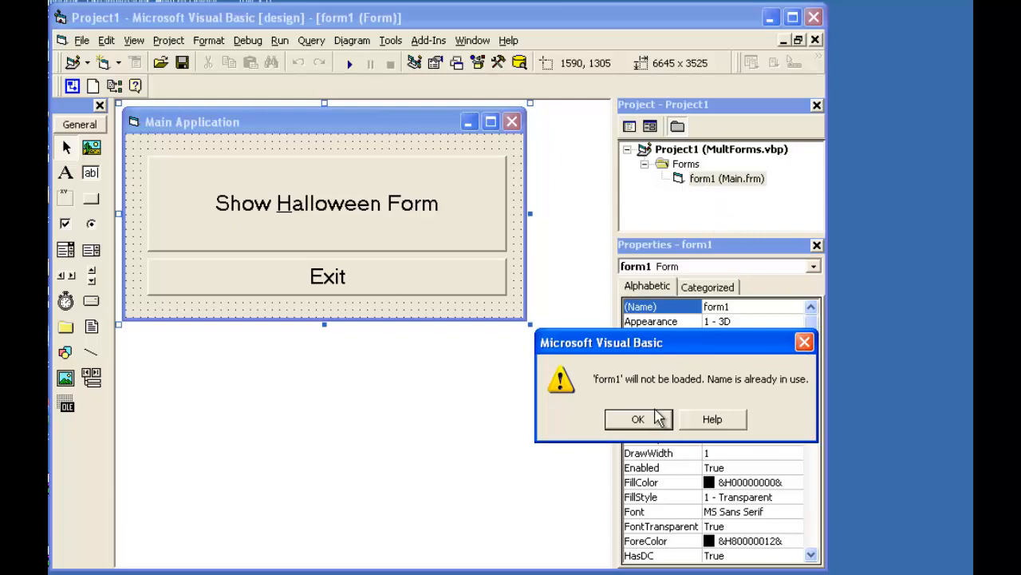
{"action": "left_click", "coordinate": [637, 419]}
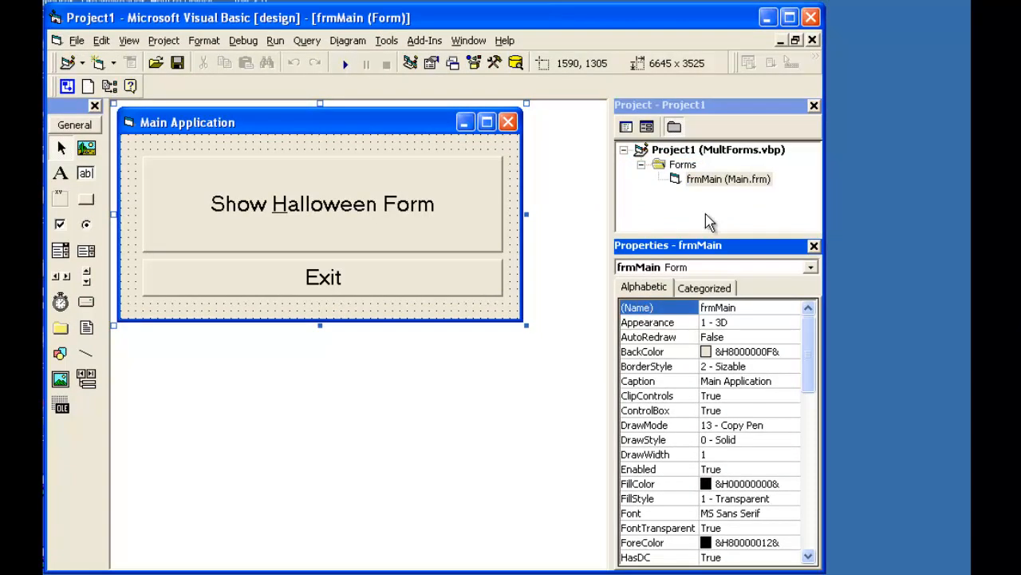
- Bring up the Add File dialog from Project Explorer, showing the Multiple Forms folder
{"action": "right_click", "coordinate": [728, 179]}
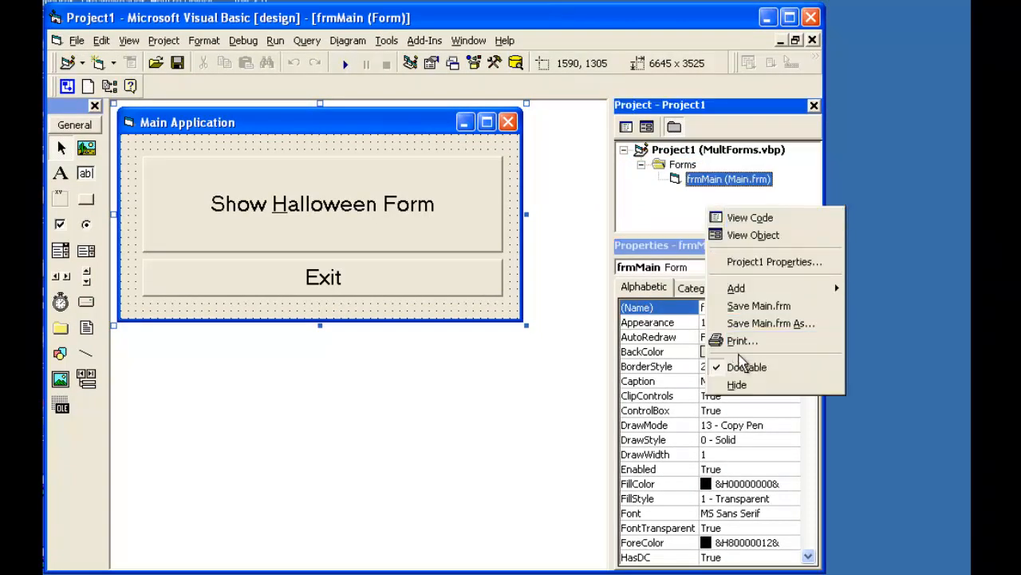
{"action": "left_click", "coordinate": [736, 288]}
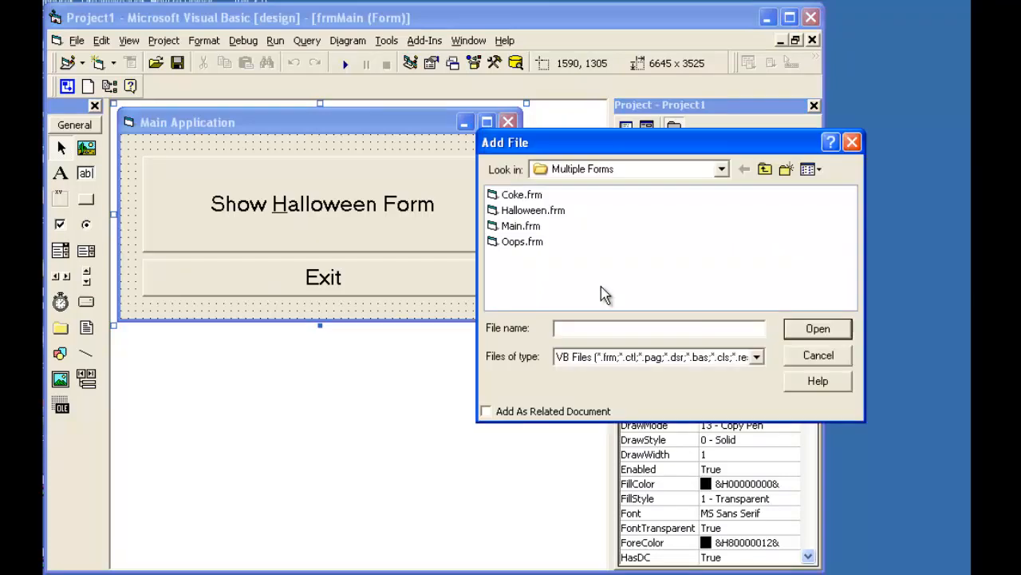